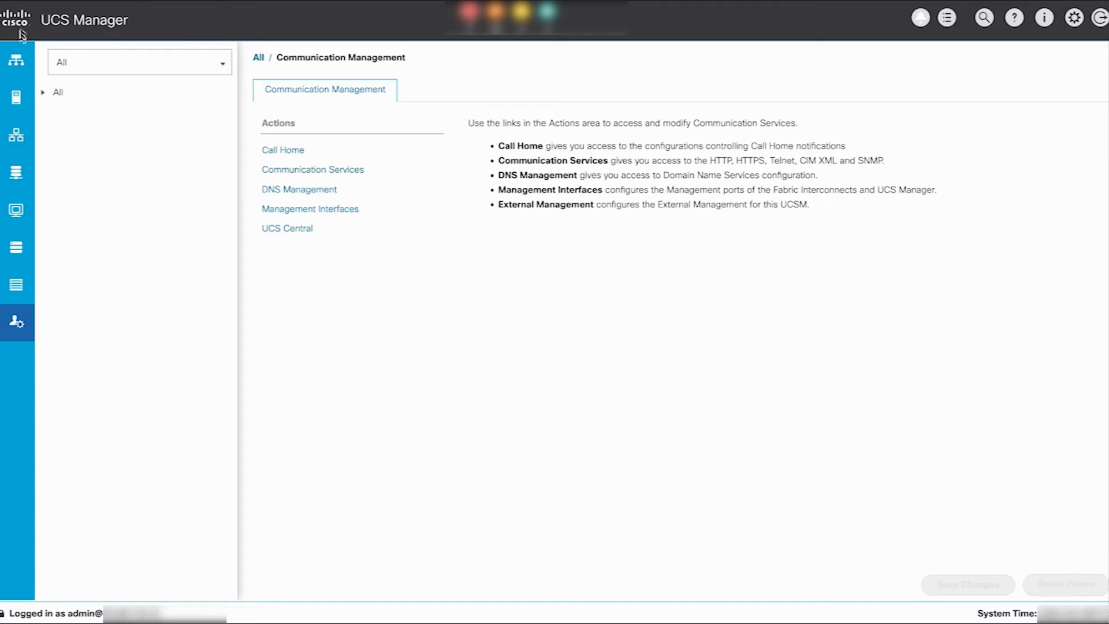
pyautogui.moveTo(17, 322)
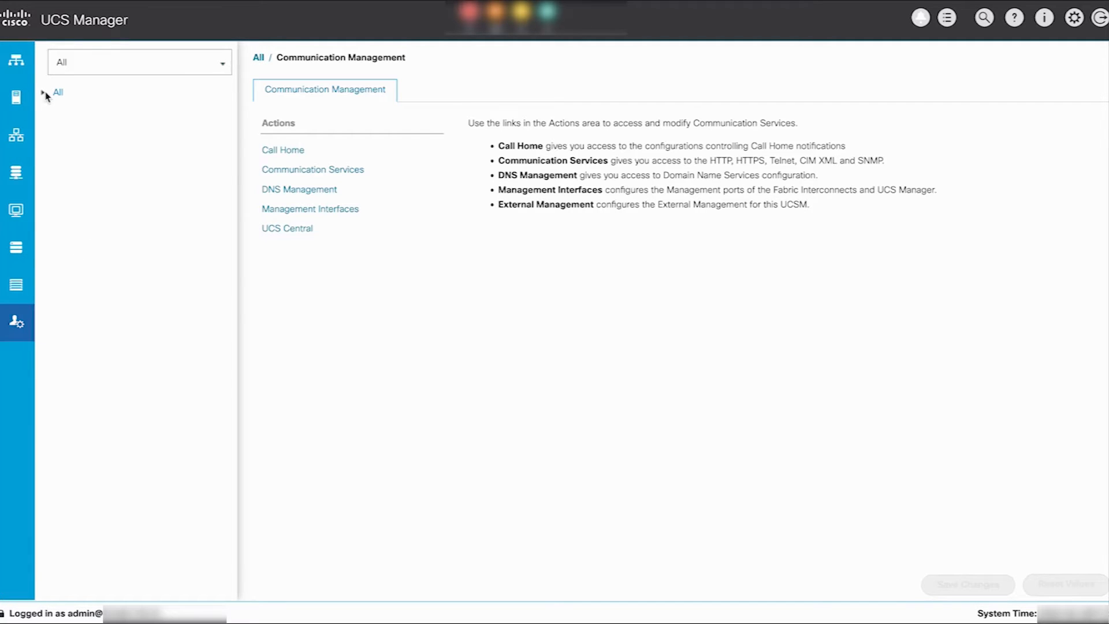
# Add a DNS server with the 10.x IP address under DNS Management and confirm it.
pyautogui.click(44, 92)
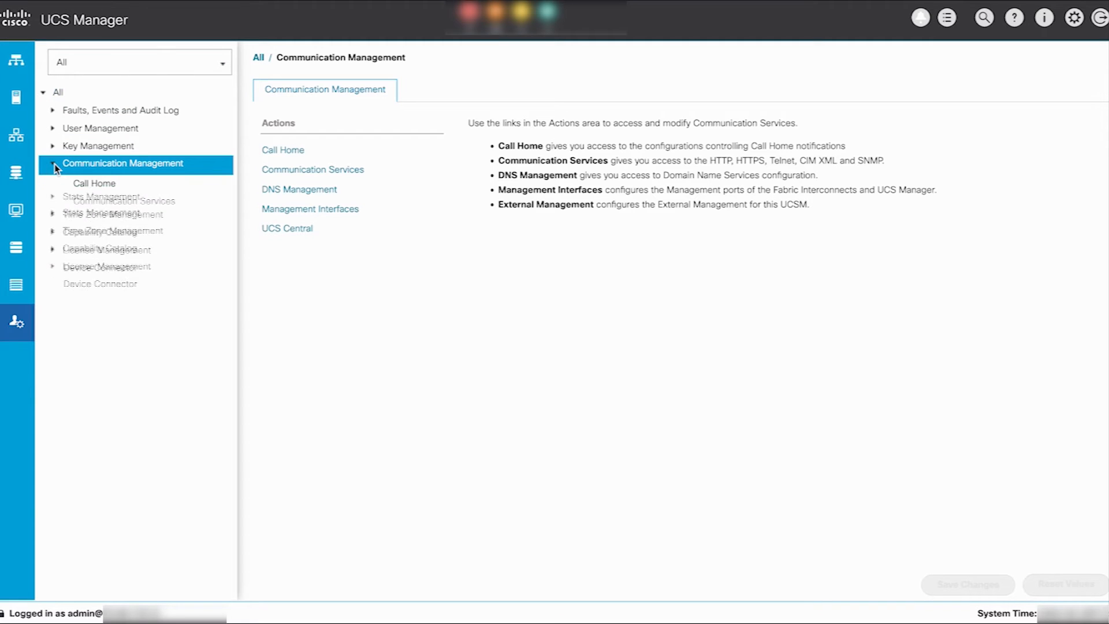
pyautogui.click(298, 189)
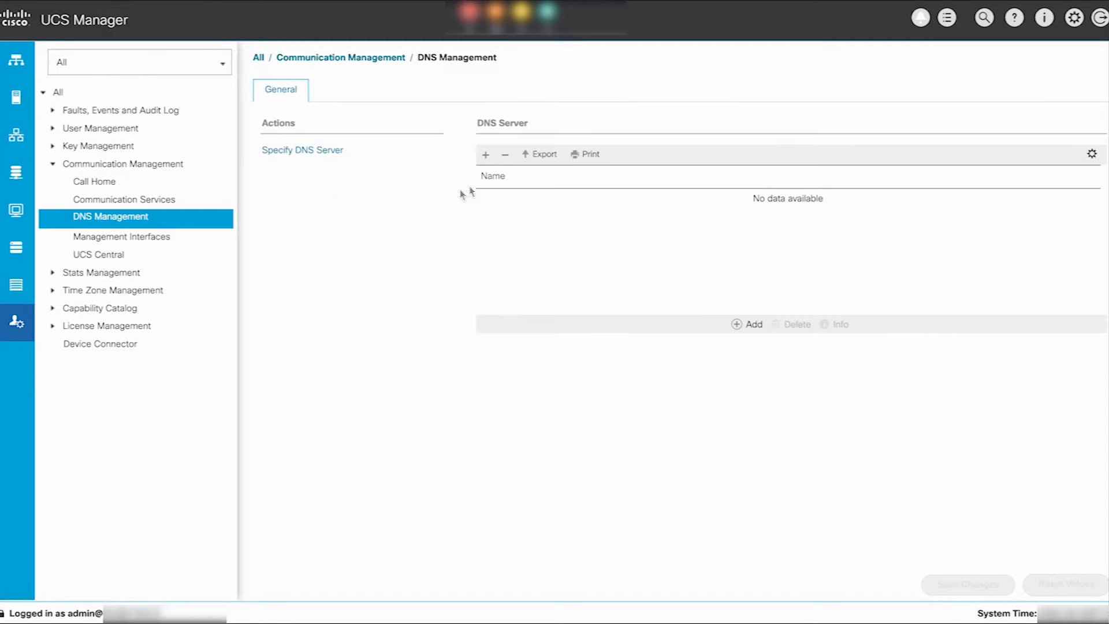
pyautogui.click(302, 149)
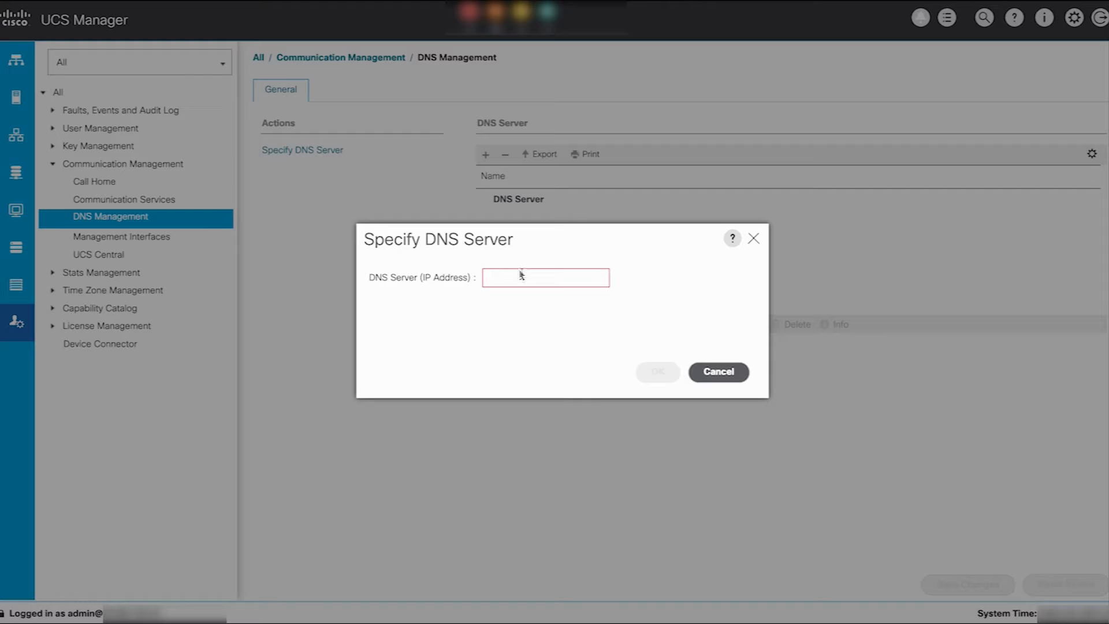
pyautogui.write('10.')
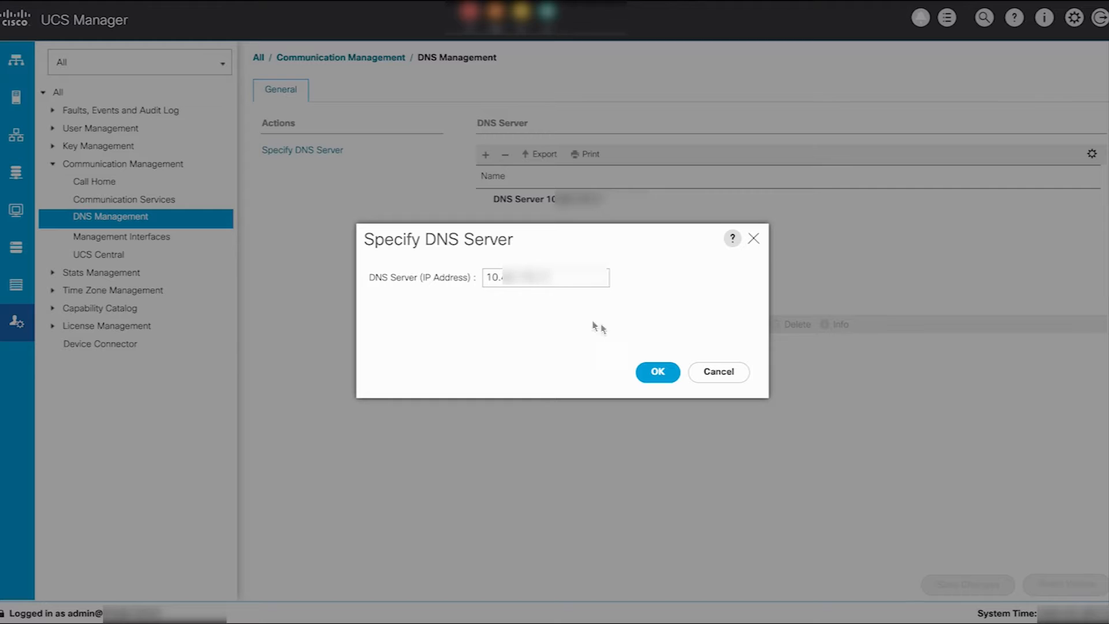
pyautogui.click(657, 372)
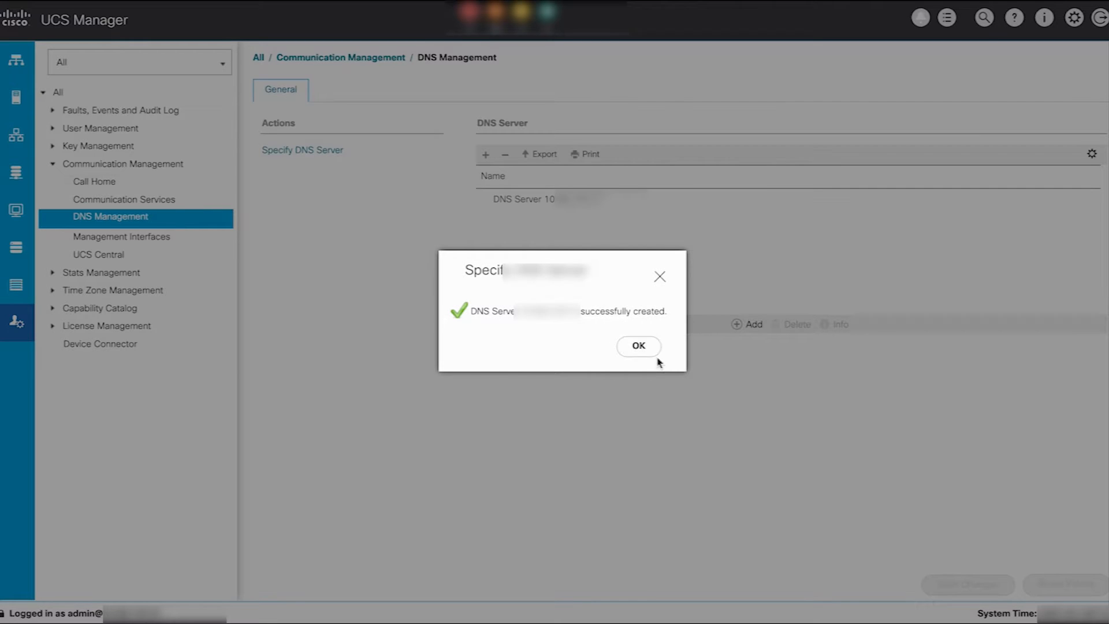
pyautogui.click(638, 346)
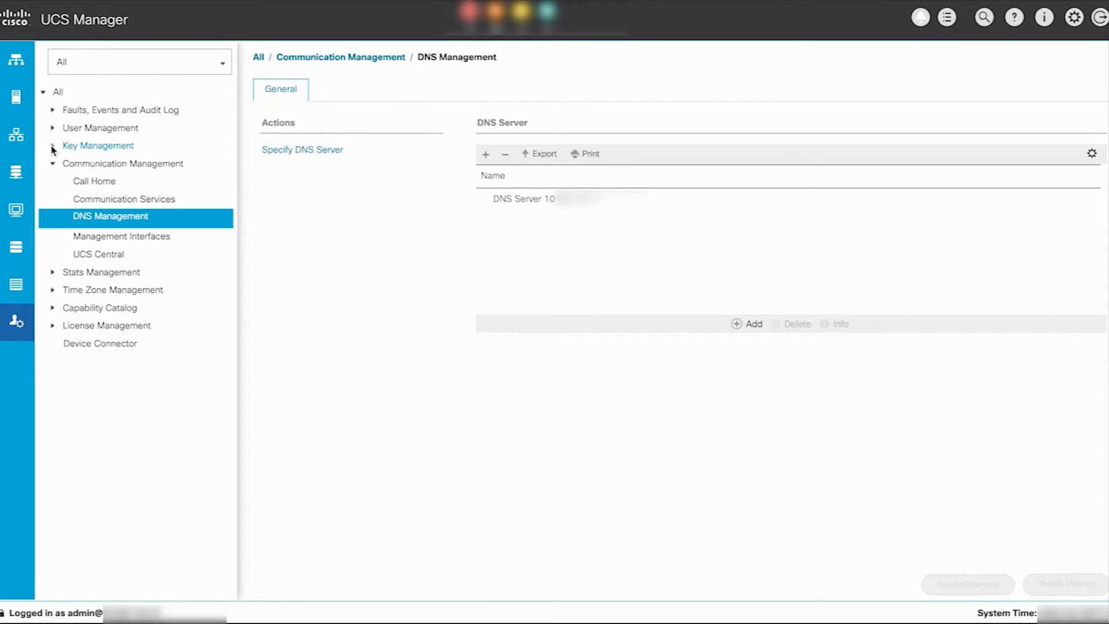
# Start a trusted point named VIDEOTEST under Key Management and ready its Certificate Chain field.
pyautogui.click(97, 145)
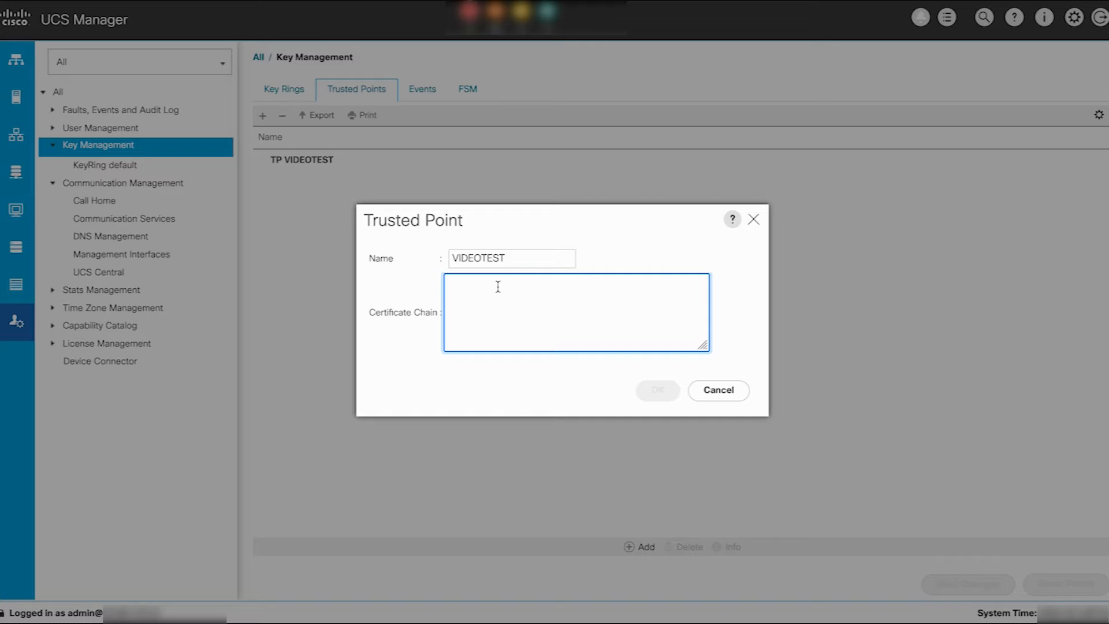
pyautogui.click(495, 287)
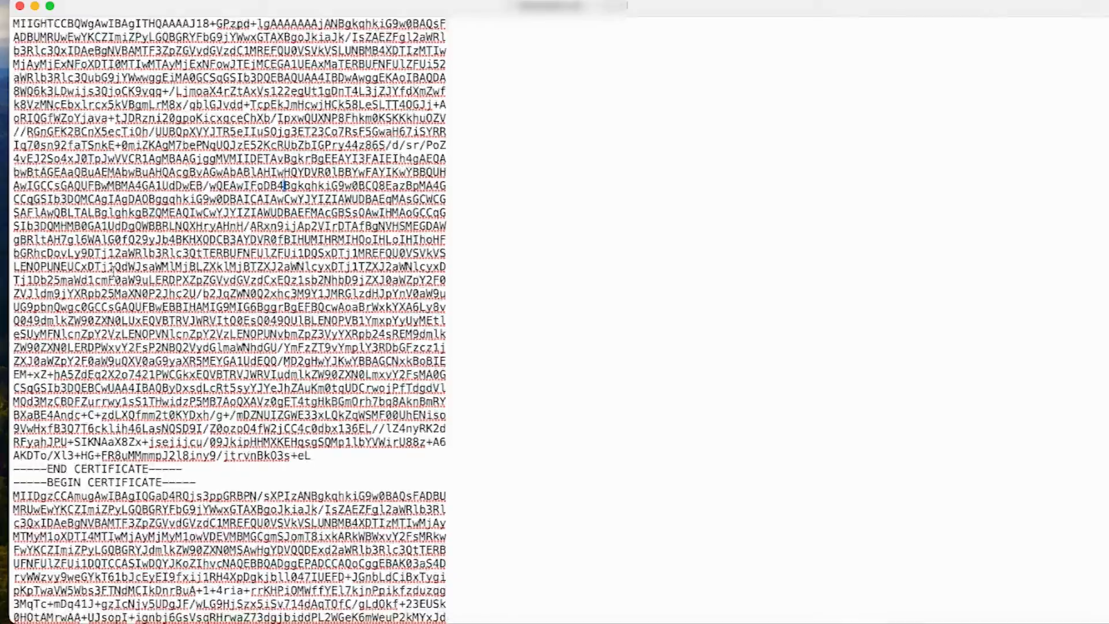
# Copy the certificate text from TextEdit into the VIDEOTEST Certificate Chain field.
pyautogui.scroll(-3)
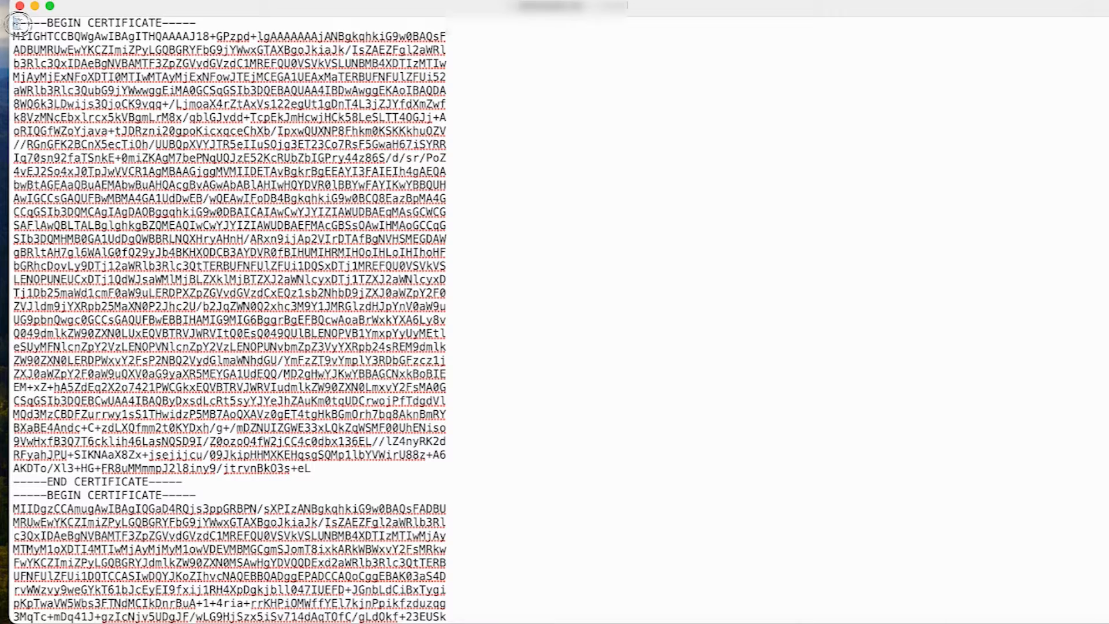
pyautogui.doubleClick(103, 22)
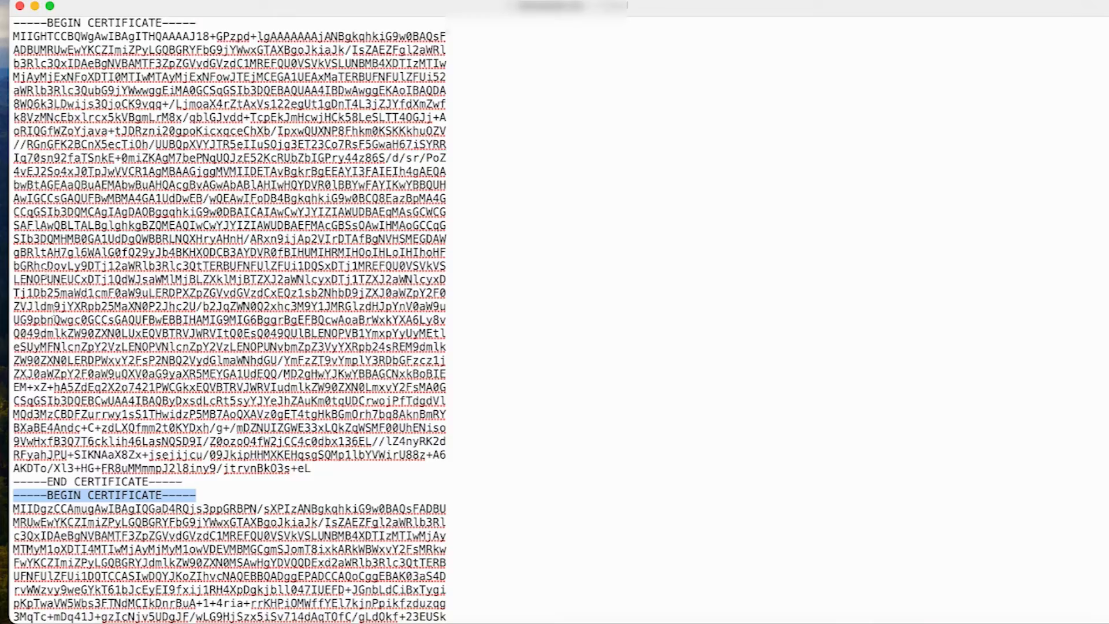
pyautogui.scroll(-3)
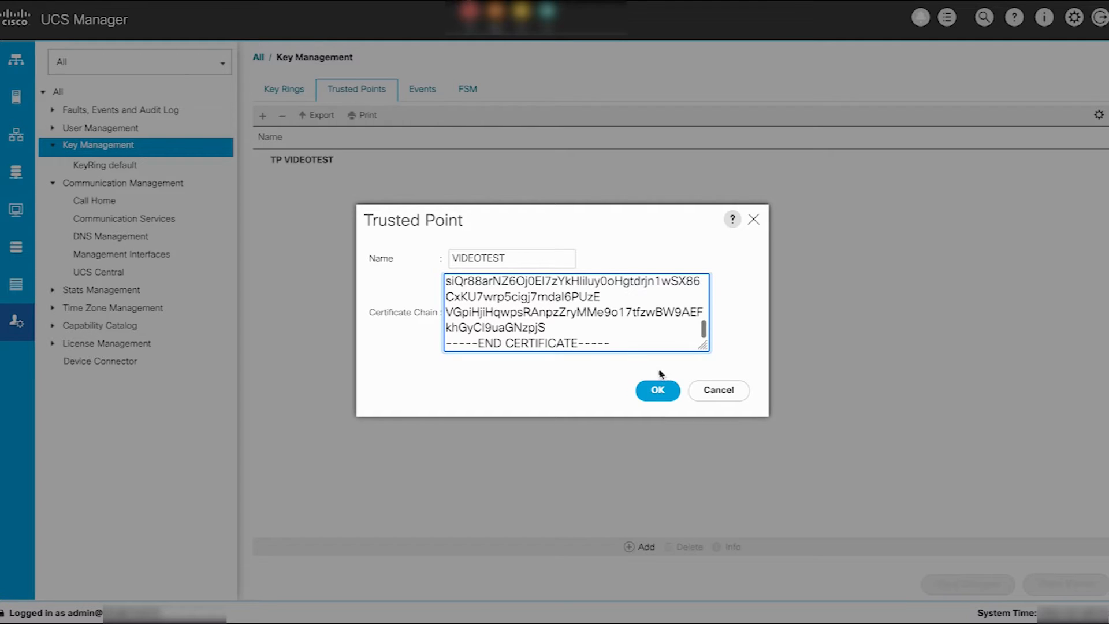
# Create the VIDEOTEST trusted point, then set the VIDEOTEST authentication domain realm to Local and save.
pyautogui.click(656, 390)
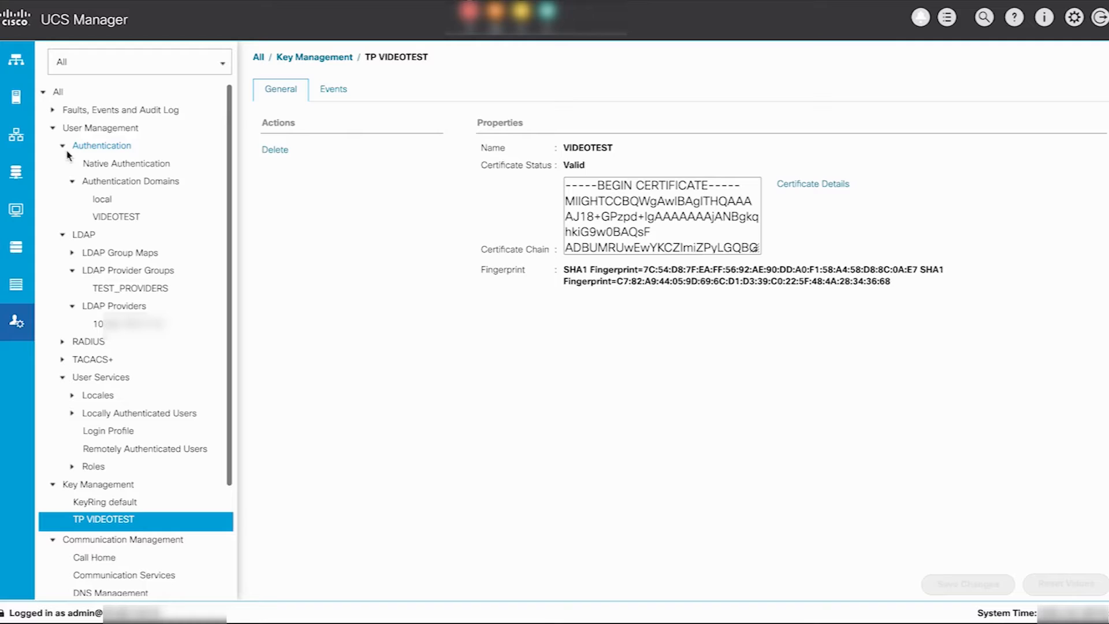
pyautogui.click(116, 217)
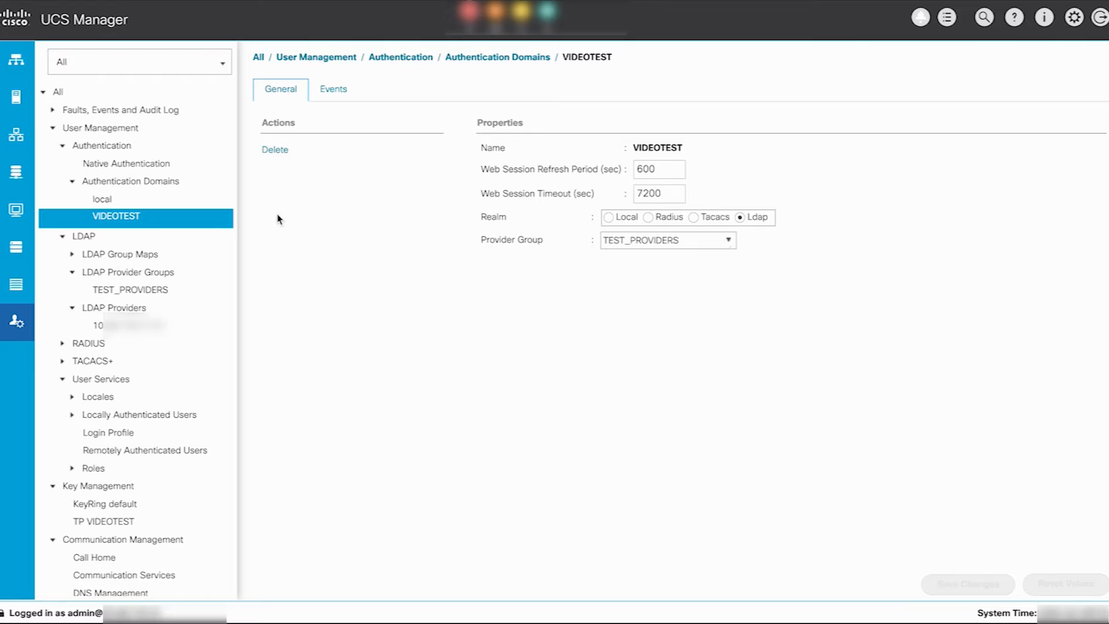
pyautogui.moveTo(626, 228)
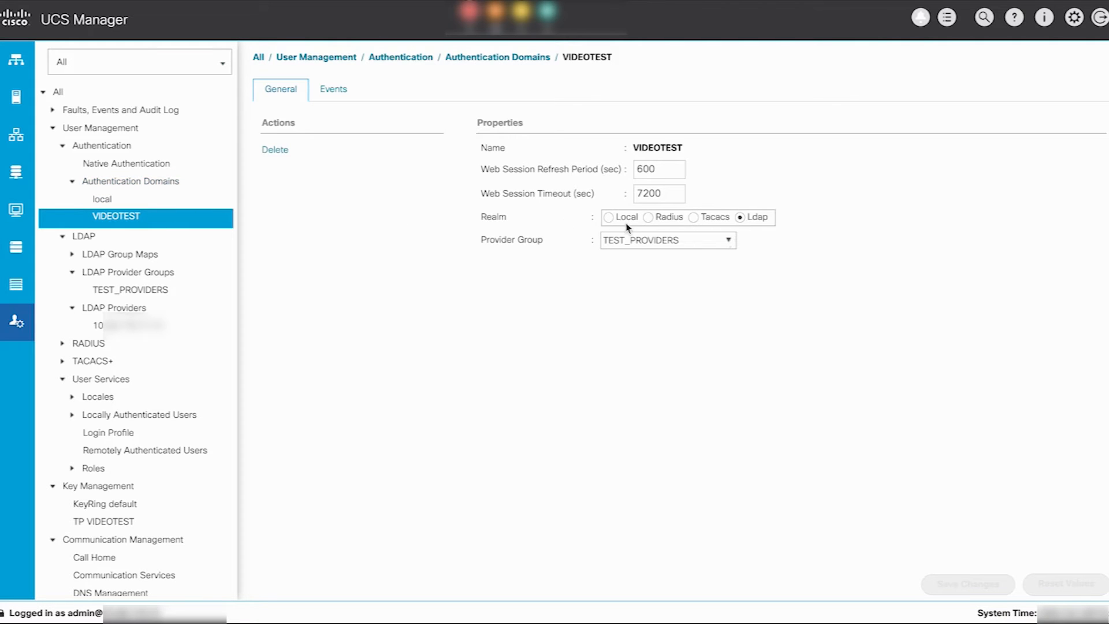
pyautogui.moveTo(586, 217)
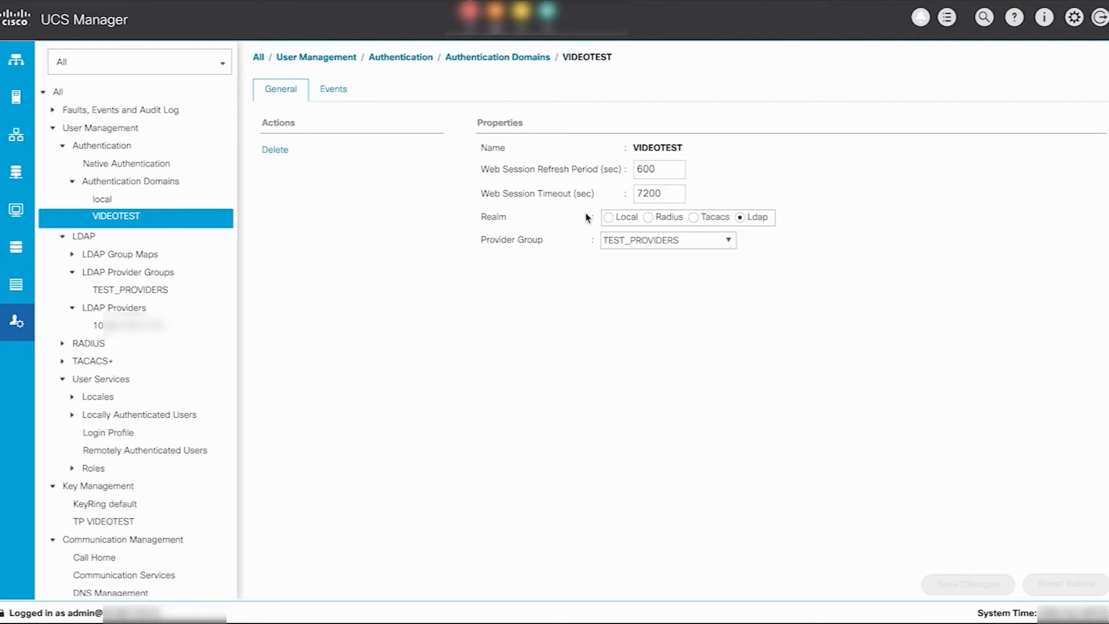
pyautogui.click(608, 217)
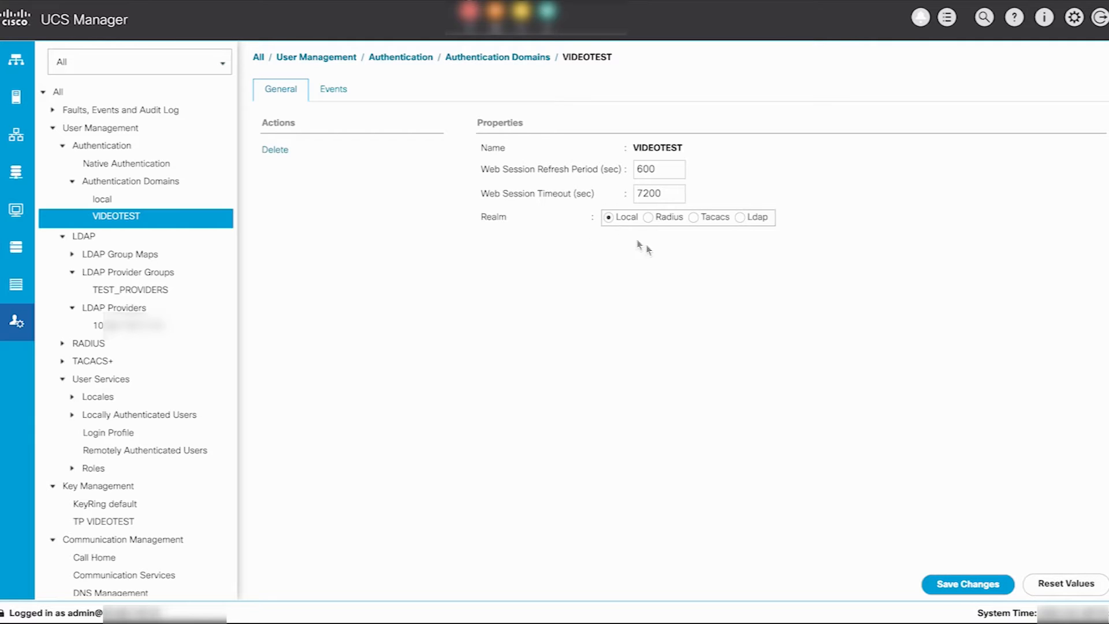
pyautogui.click(114, 305)
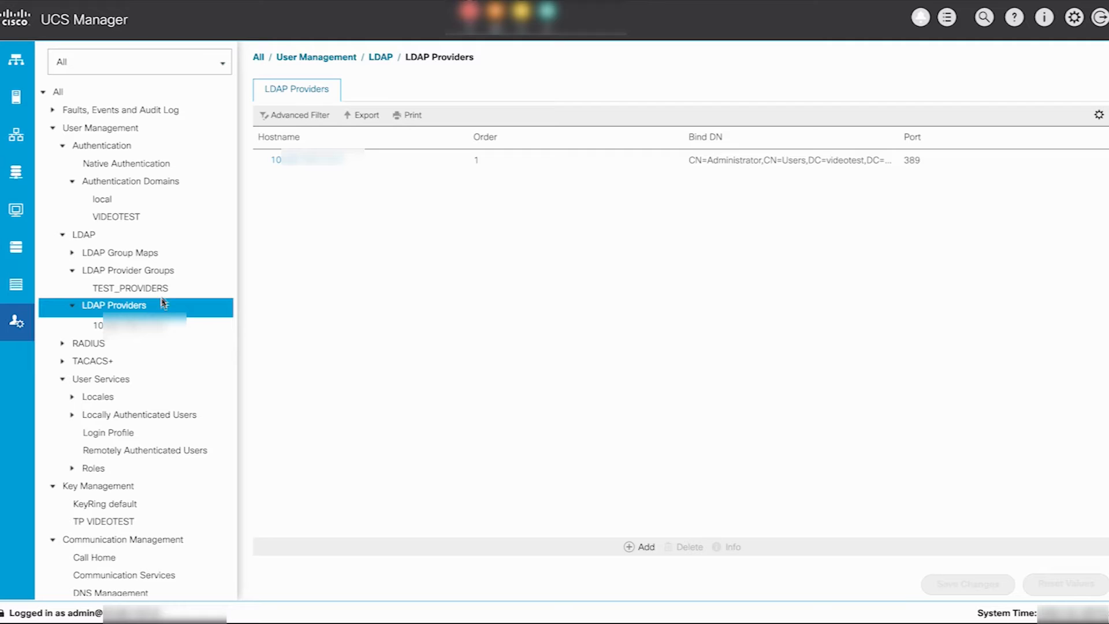
pyautogui.moveTo(130, 291)
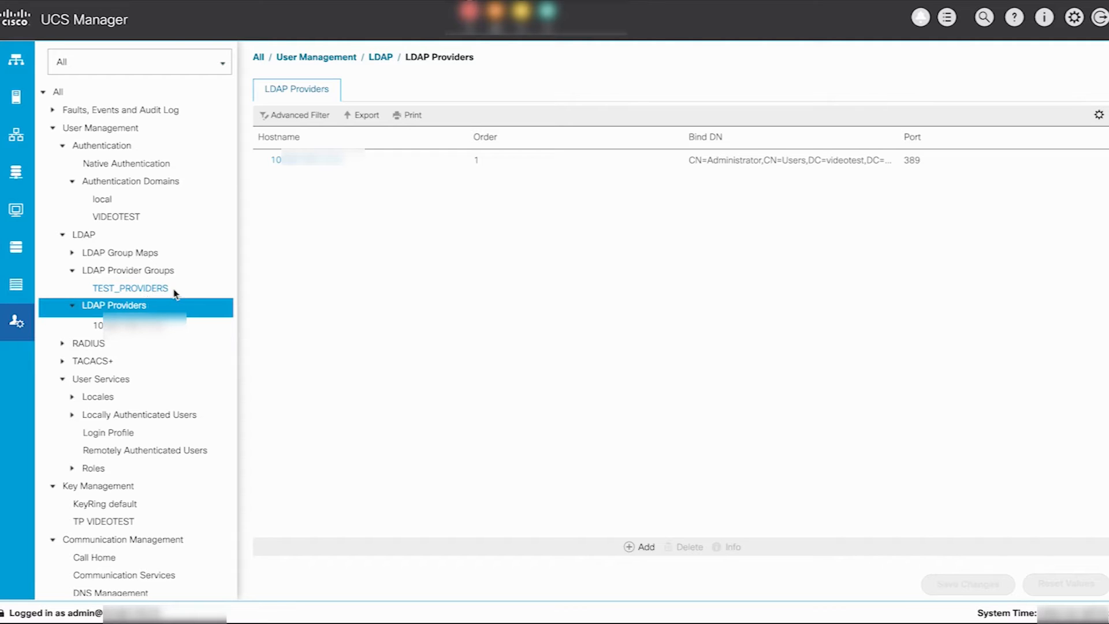
# Remove the old LDAP provider from TEST_PROVIDERS and delete it from LDAP Providers.
pyautogui.click(130, 288)
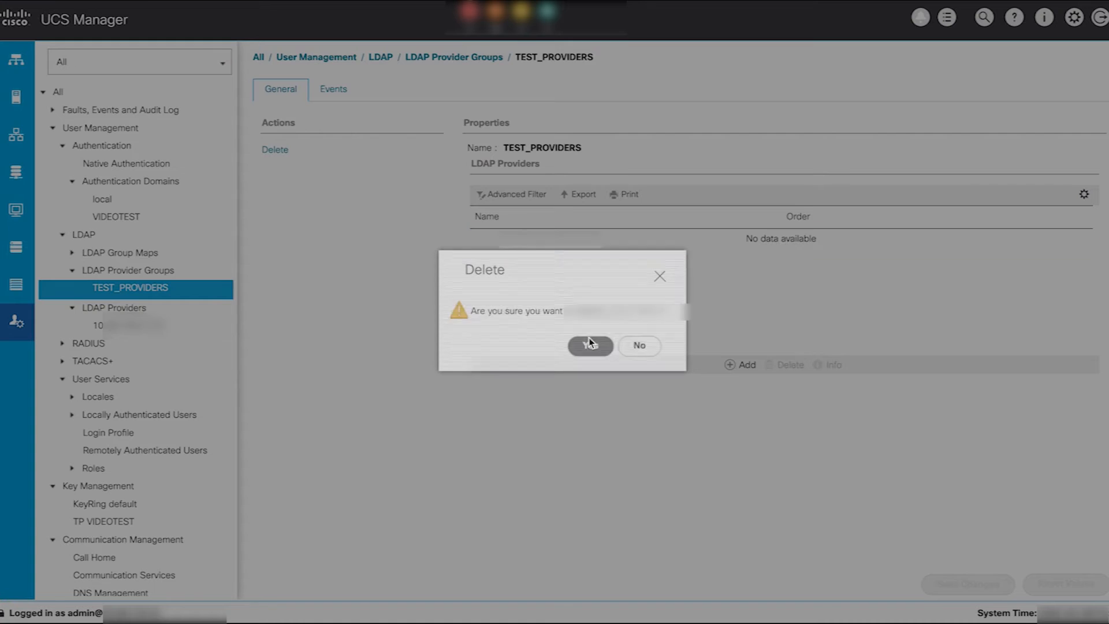
pyautogui.click(590, 346)
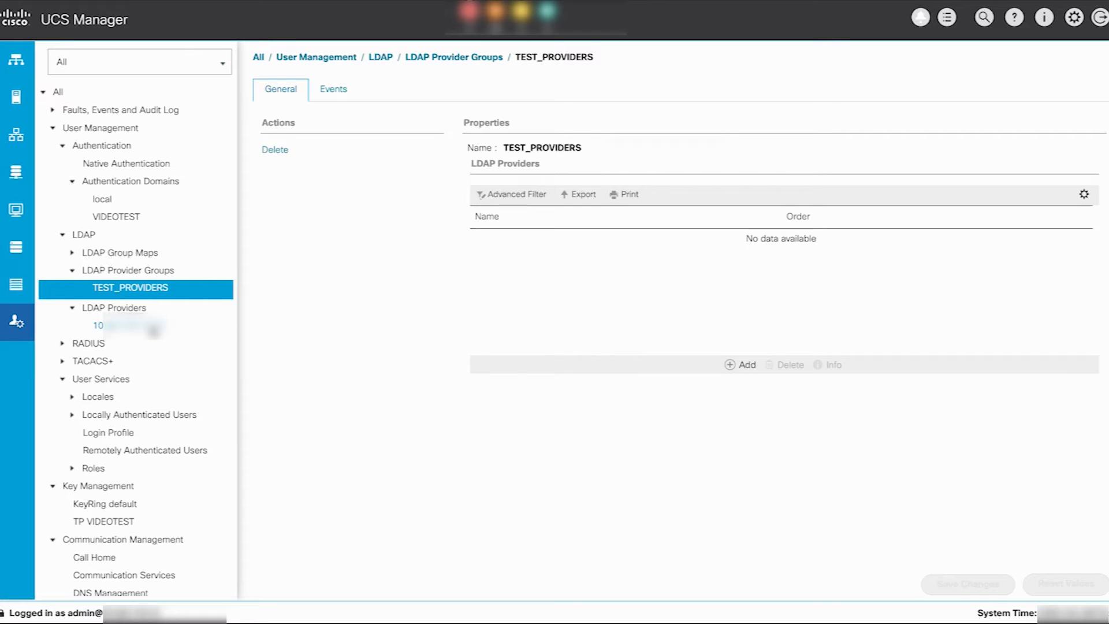
pyautogui.click(124, 325)
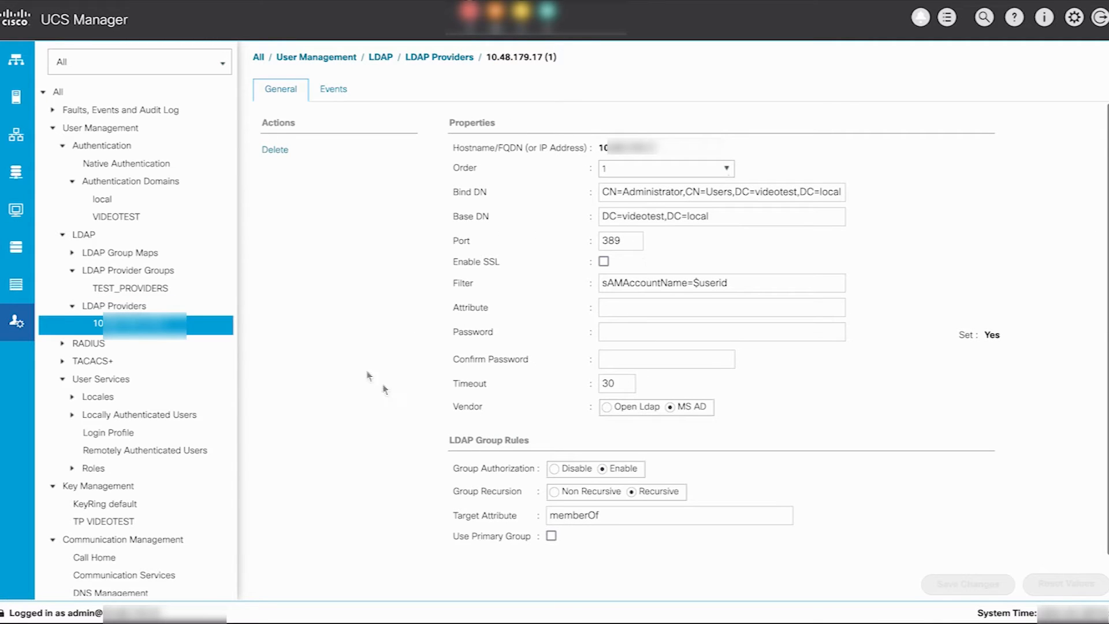
pyautogui.click(274, 149)
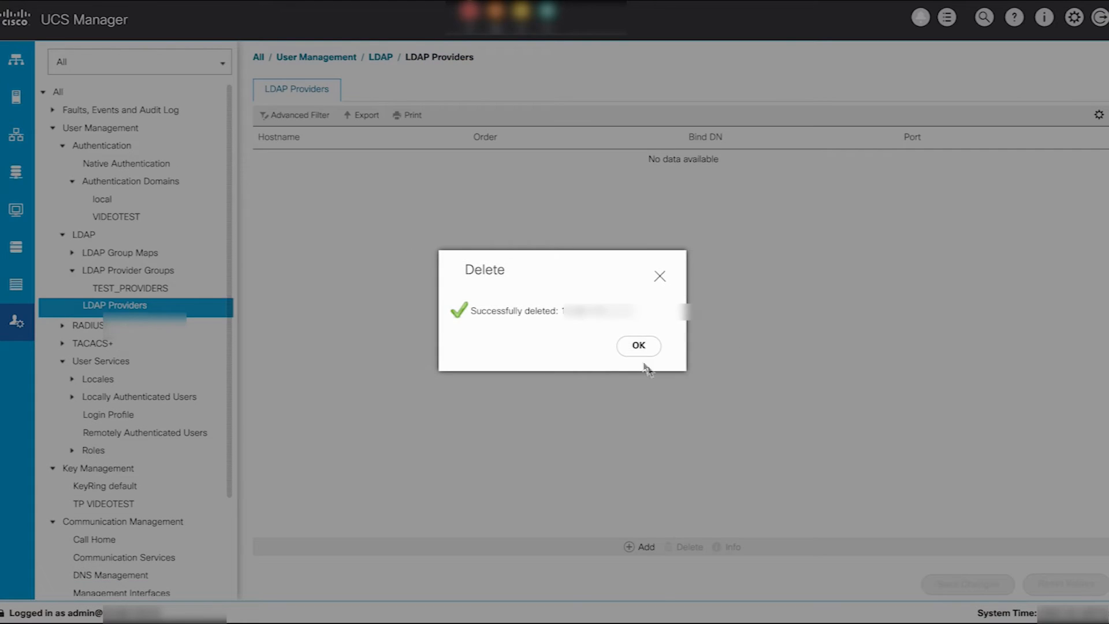
# Enter hostname ldapserver.videotest.local for a new LDAP provider, enable SSL and fill in the bind DN.
pyautogui.click(638, 346)
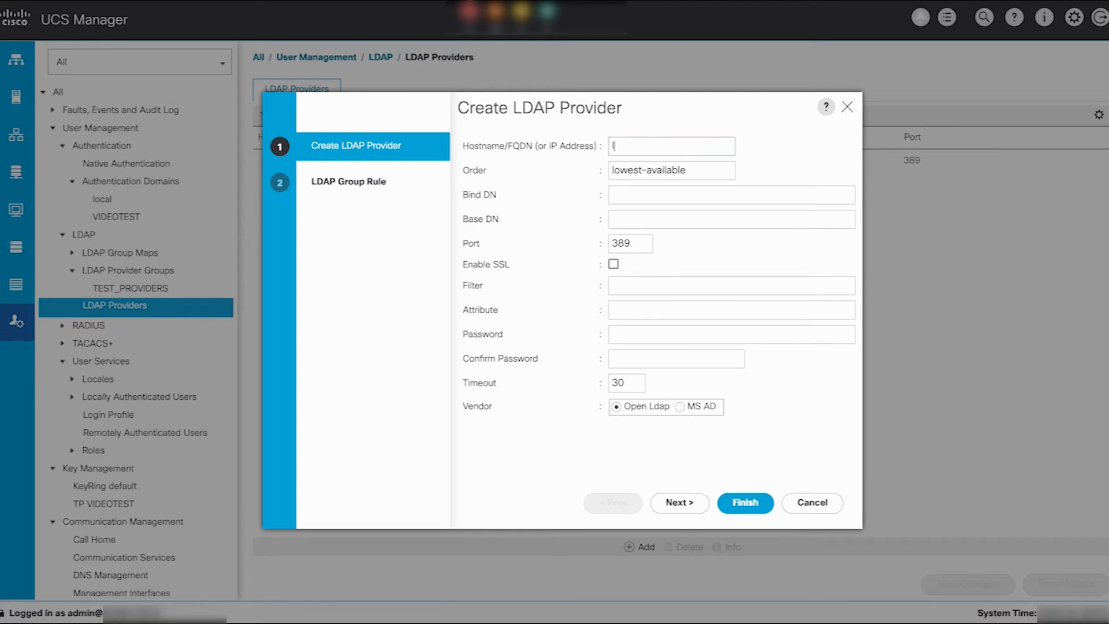
pyautogui.write('ldapserver')
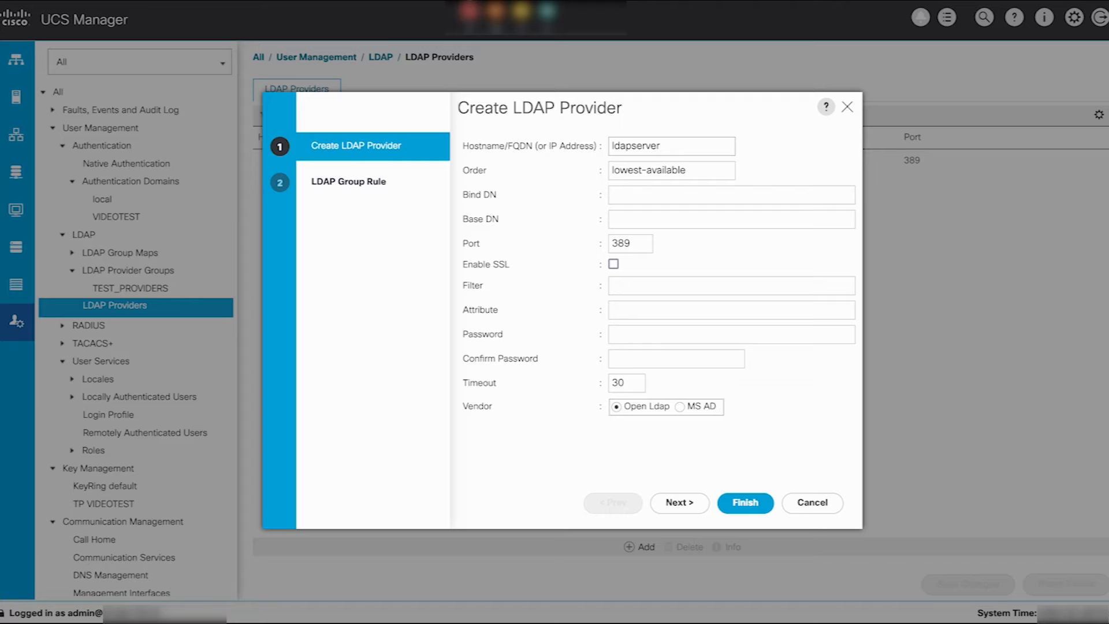
pyautogui.write('.videotest.local')
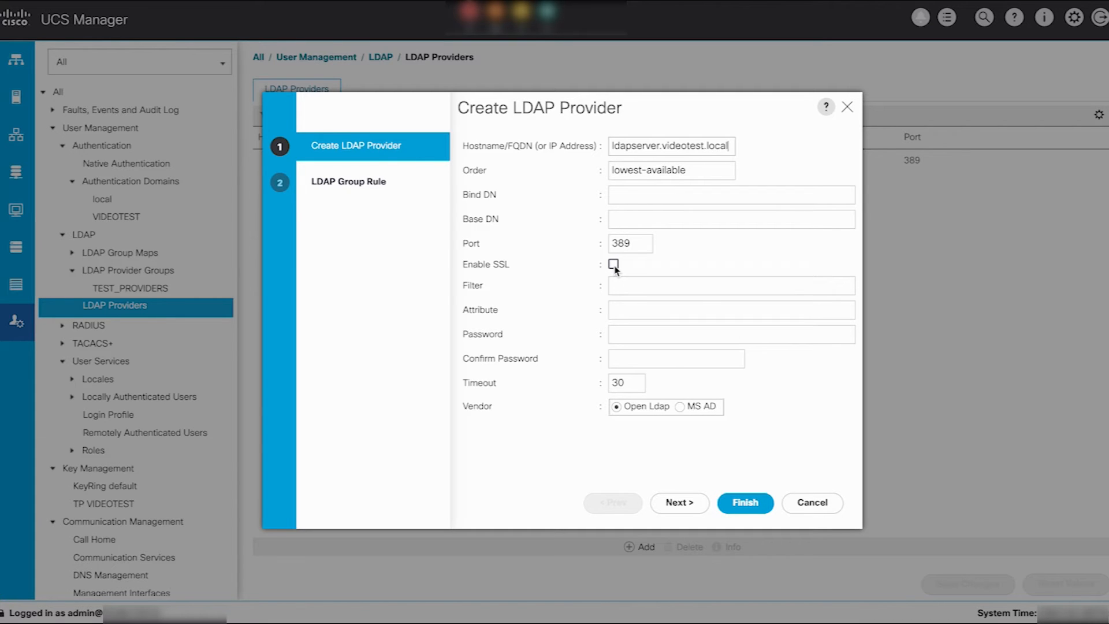
pyautogui.click(614, 264)
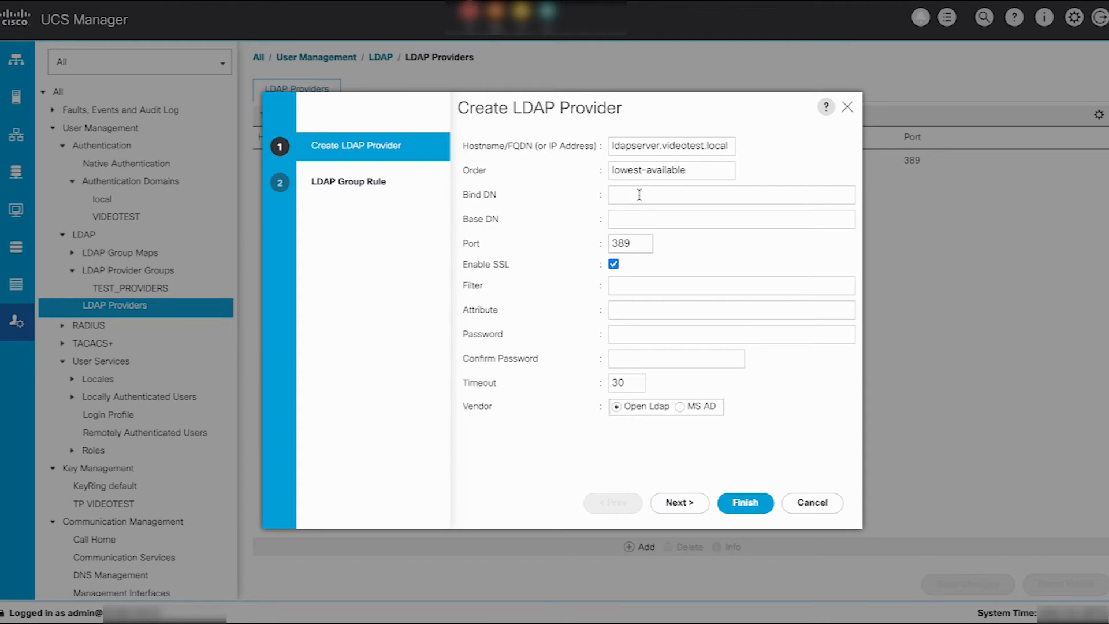
pyautogui.click(731, 195)
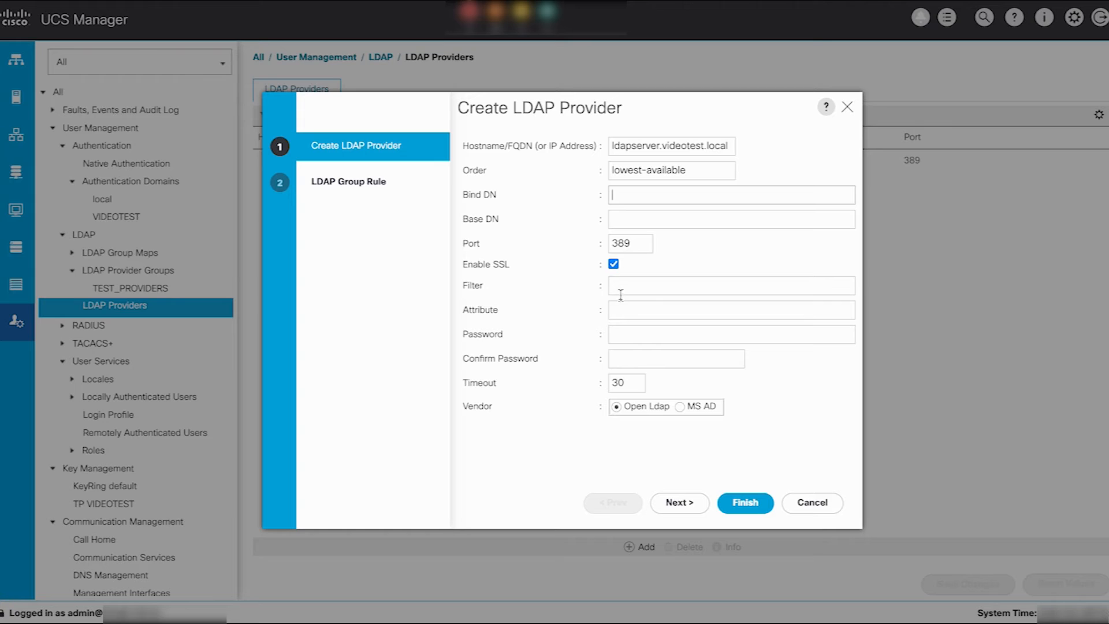
pyautogui.moveTo(626, 310)
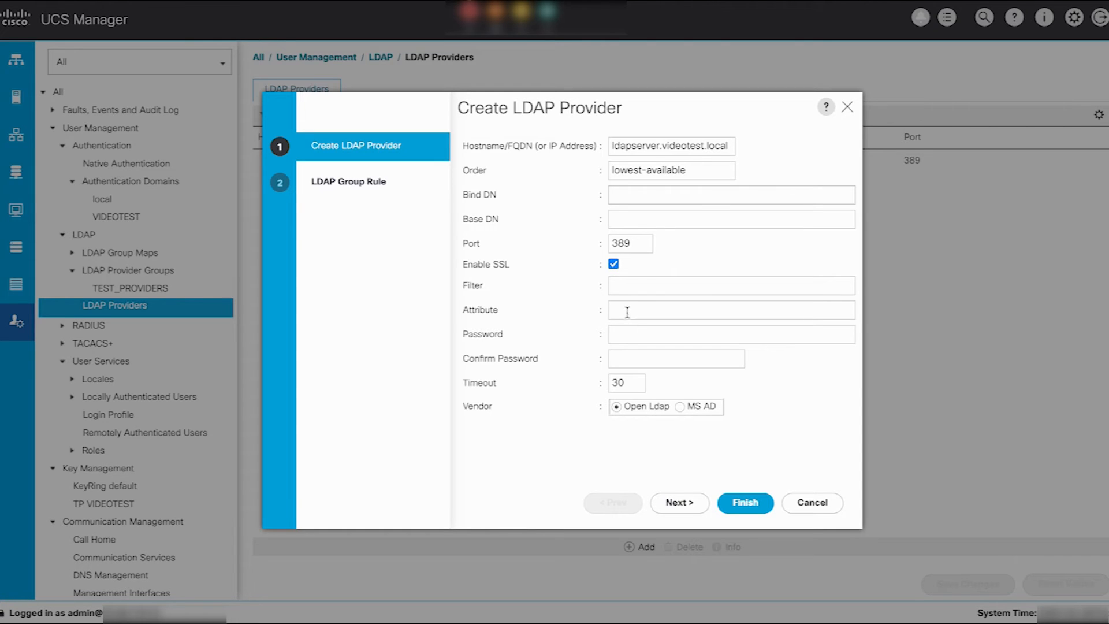
pyautogui.moveTo(630, 285)
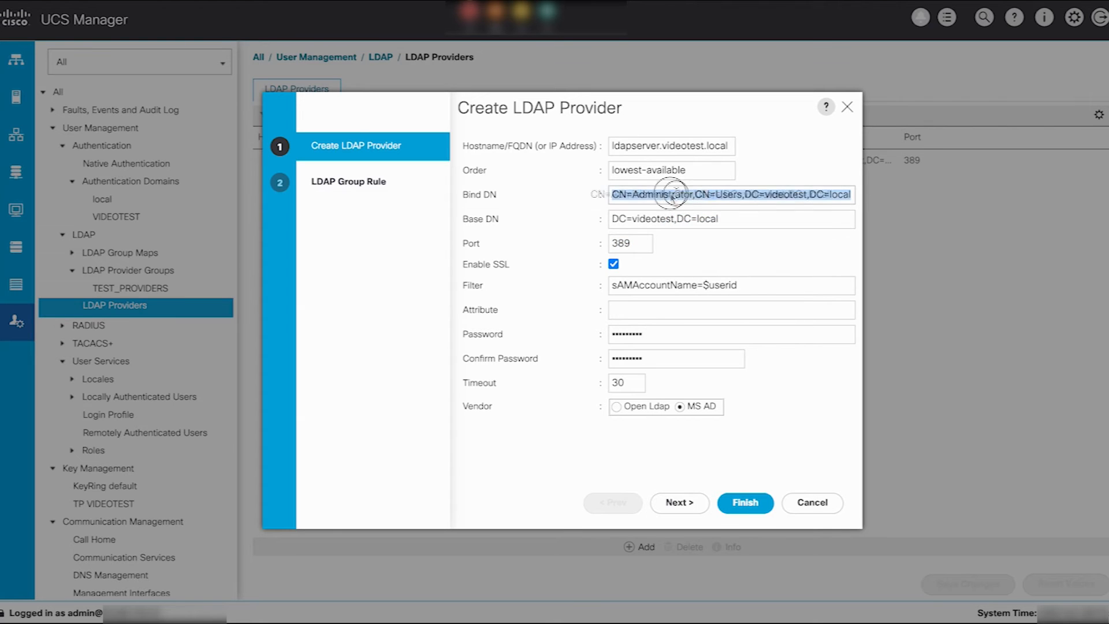
# Finish the MS AD provider with group authorization, accept the startTLS warning and view TEST_PROVIDERS.
pyautogui.click(678, 502)
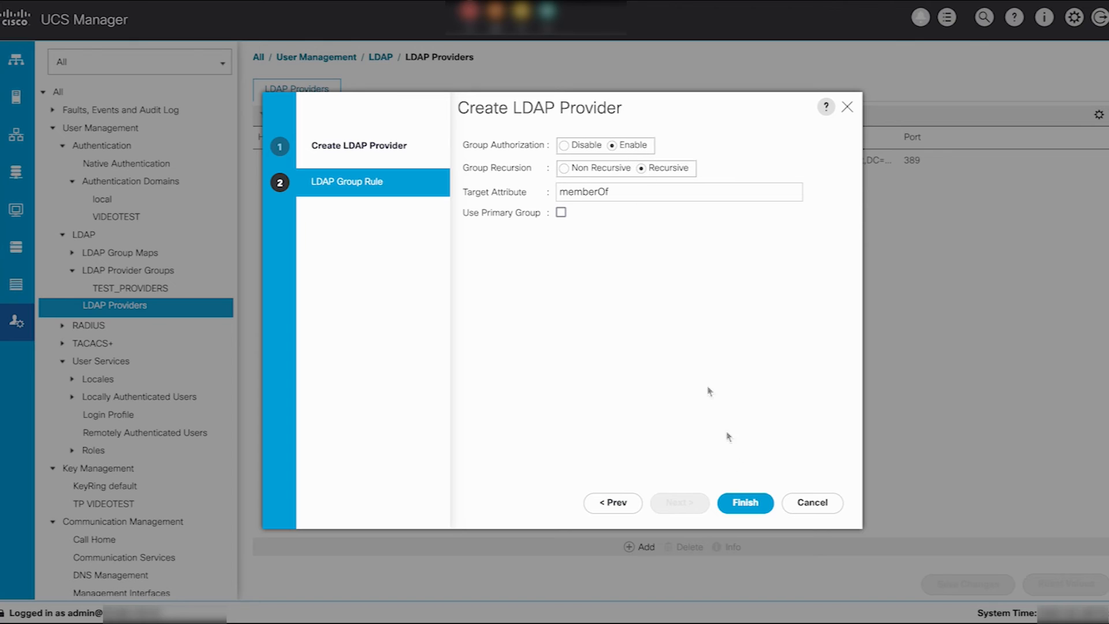
pyautogui.click(745, 502)
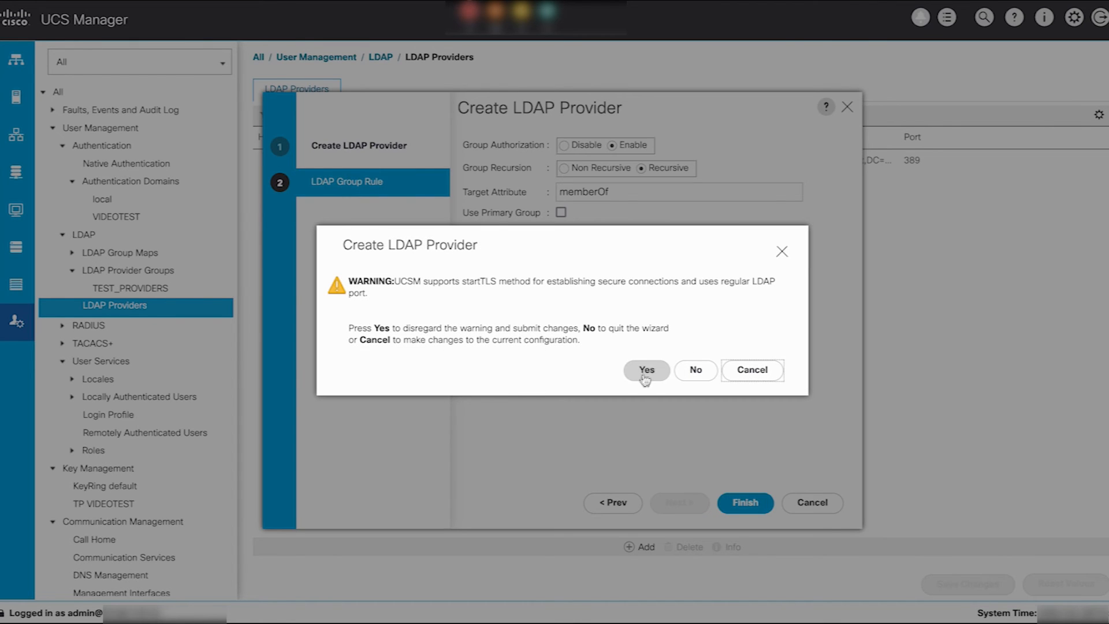
pyautogui.click(645, 369)
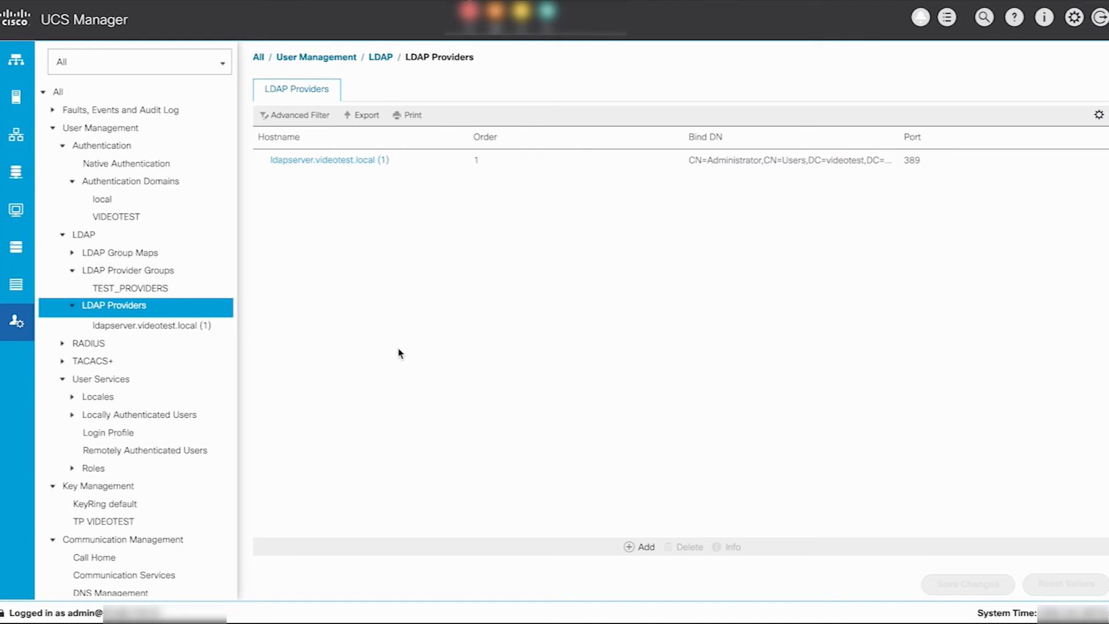
pyautogui.click(130, 288)
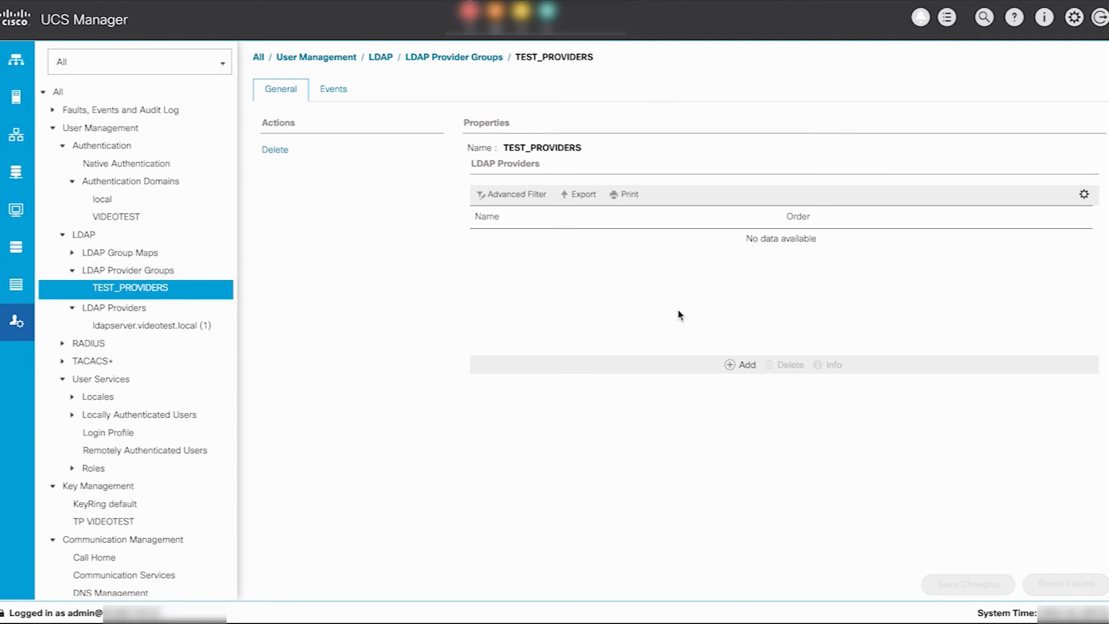
# Add ldapserver.videotest.local to the TEST_PROVIDERS provider group.
pyautogui.click(744, 365)
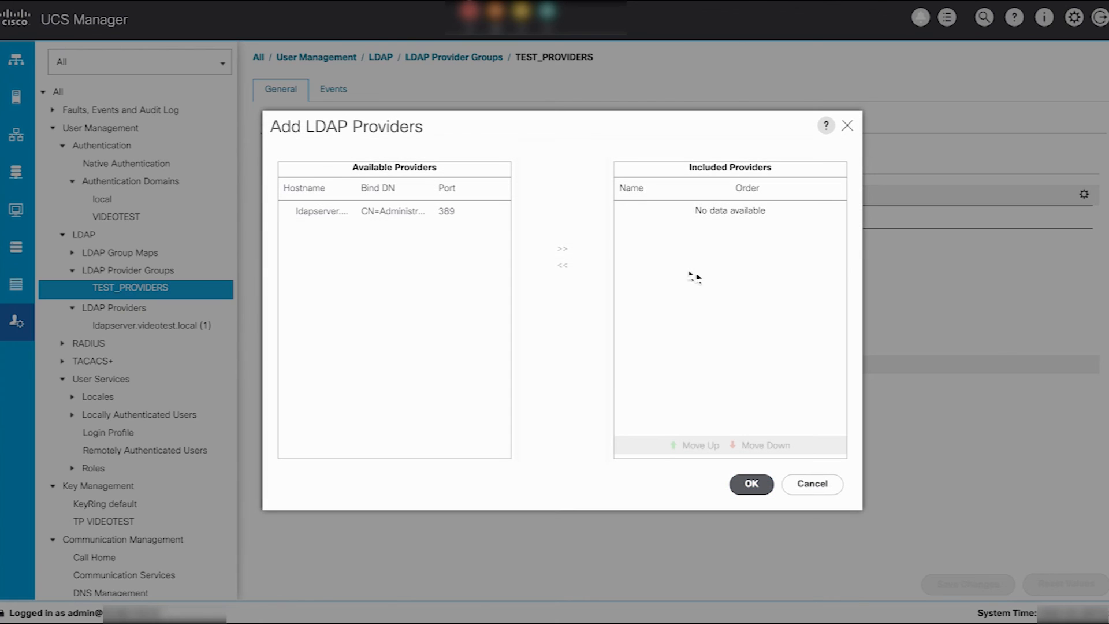
pyautogui.click(561, 248)
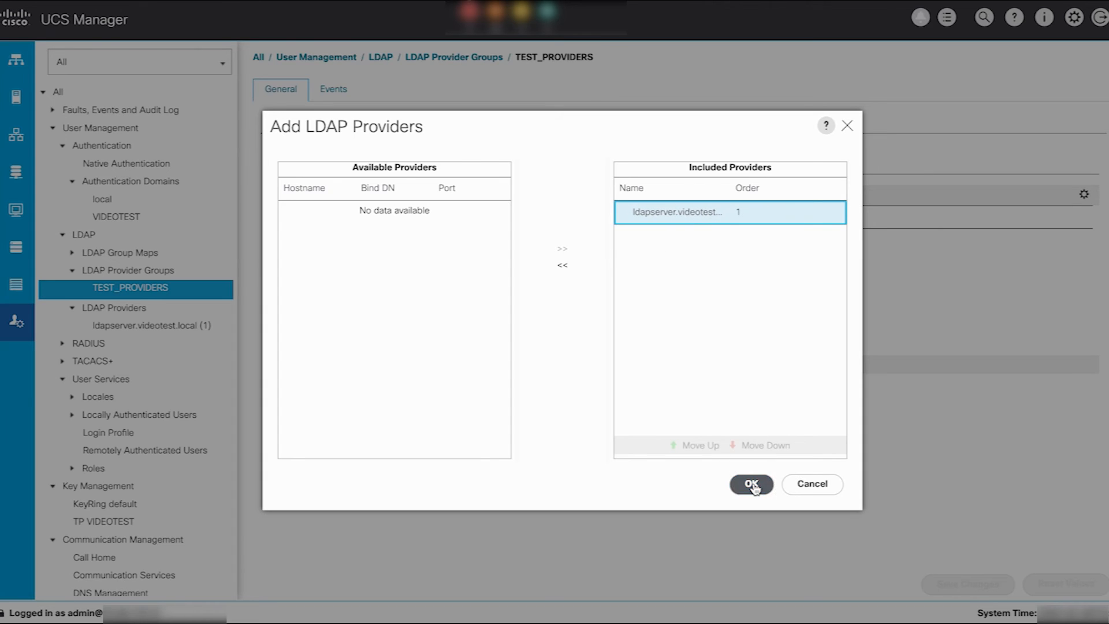
pyautogui.click(751, 485)
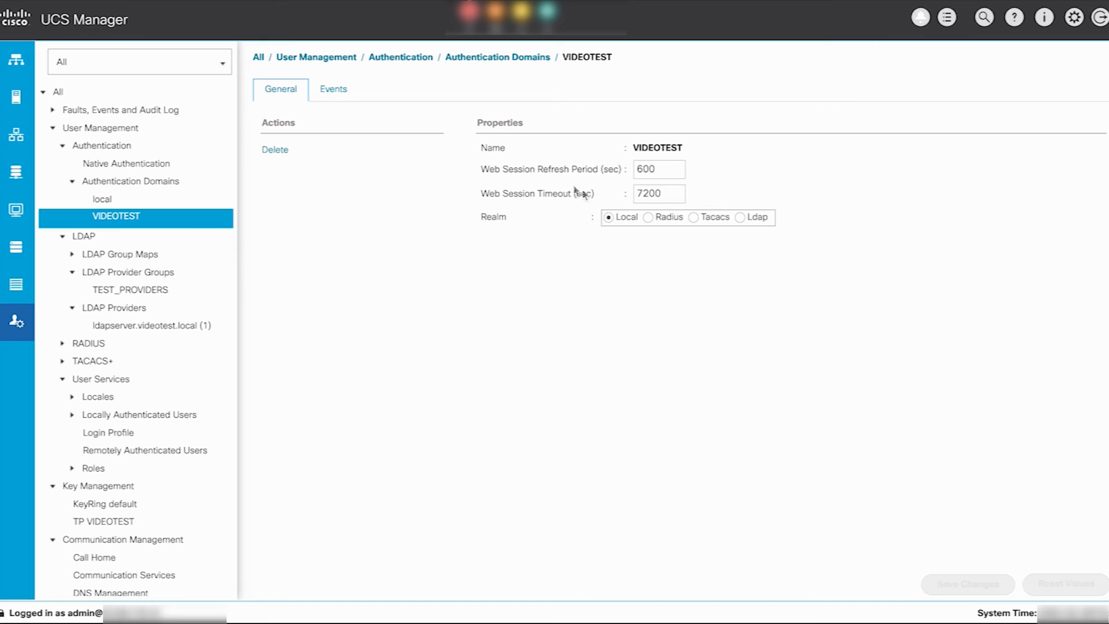
# Set the VIDEOTEST domain realm to Ldap, save the change and start logging out.
pyautogui.click(740, 217)
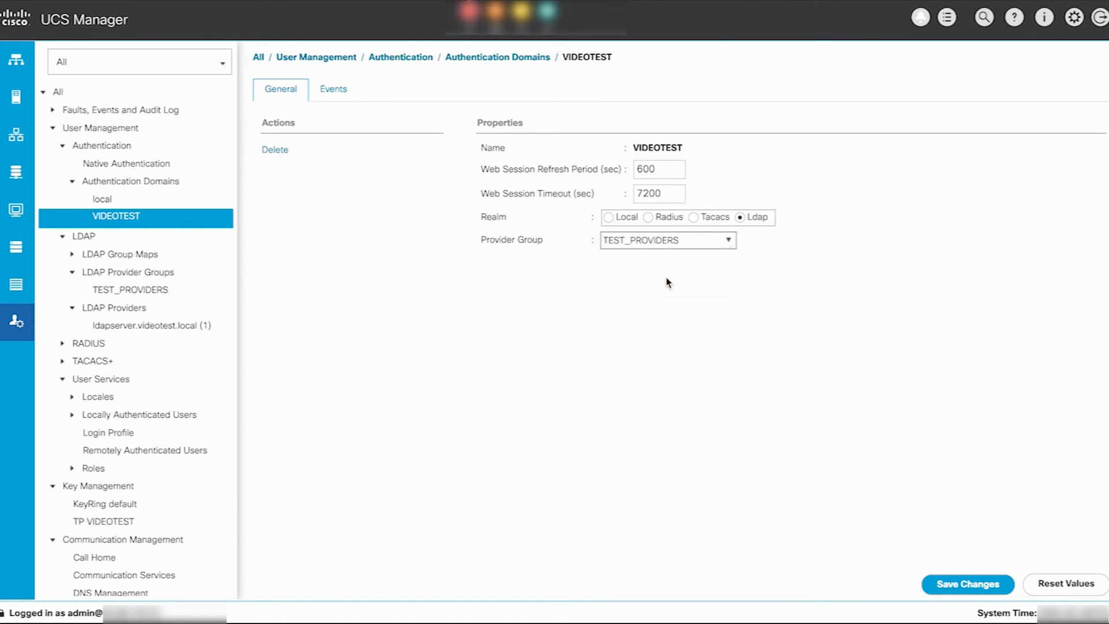
pyautogui.click(967, 583)
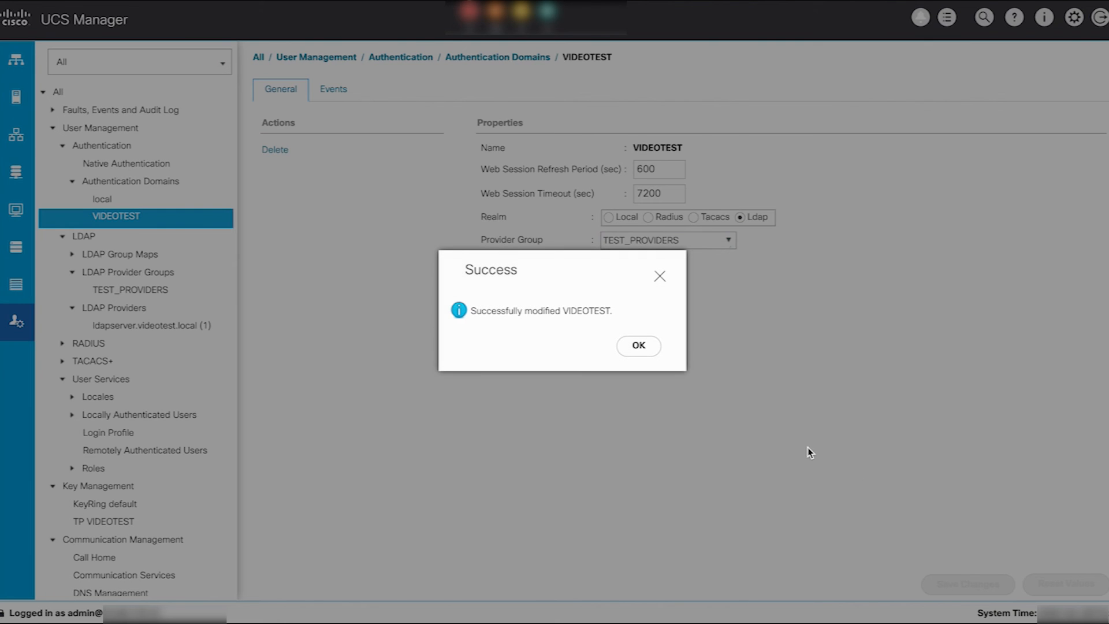
pyautogui.click(637, 346)
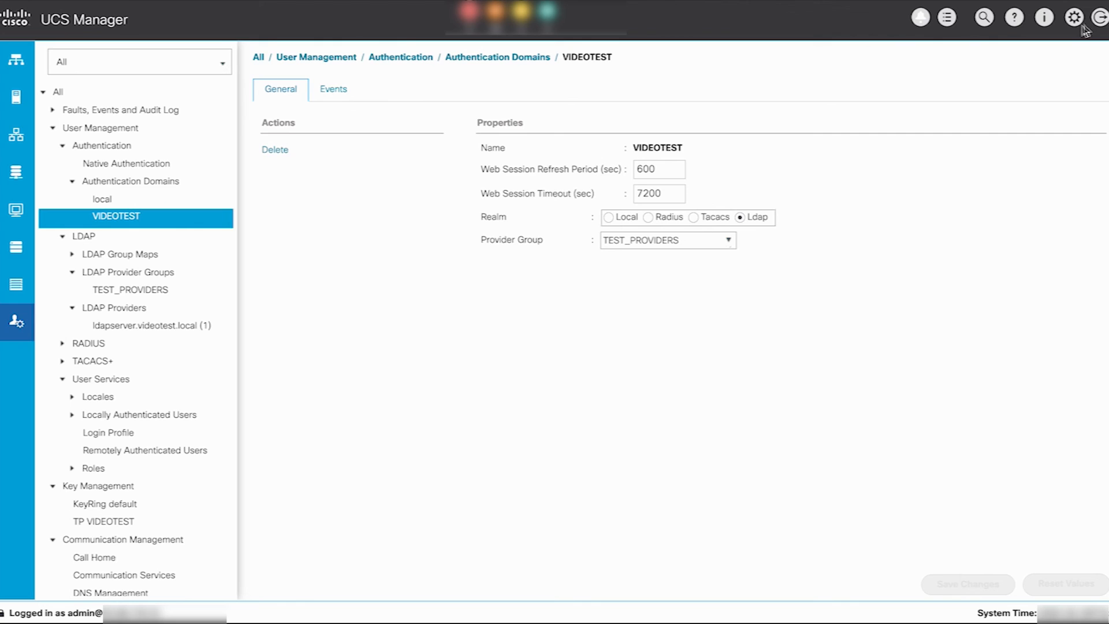
pyautogui.click(1099, 16)
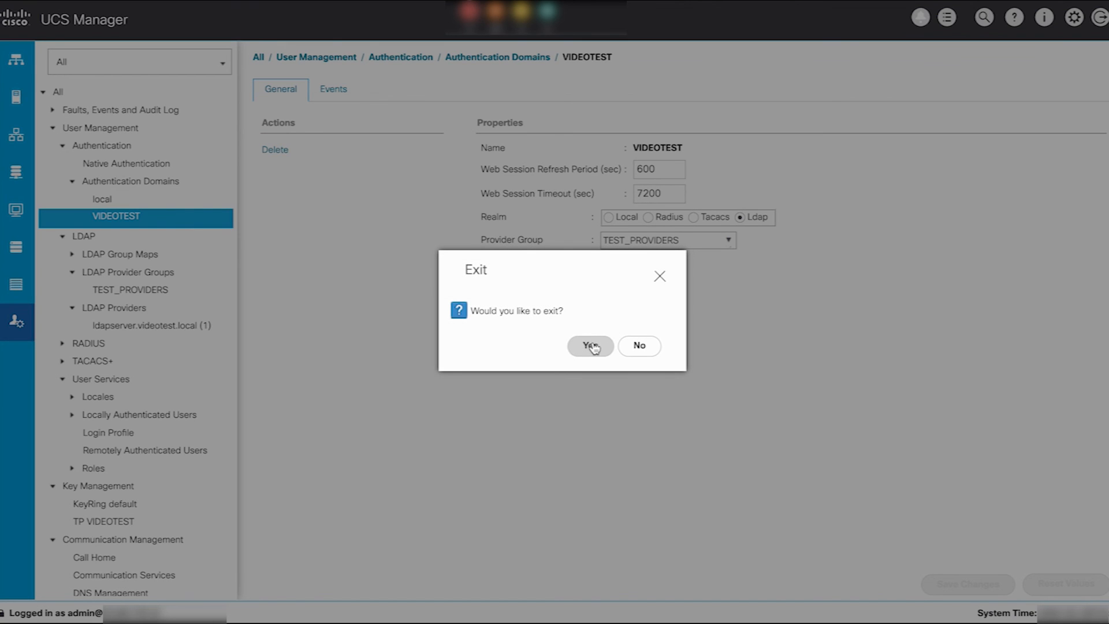
# Log back in as the LDAP test user through the VIDEOTEST domain.
pyautogui.click(588, 346)
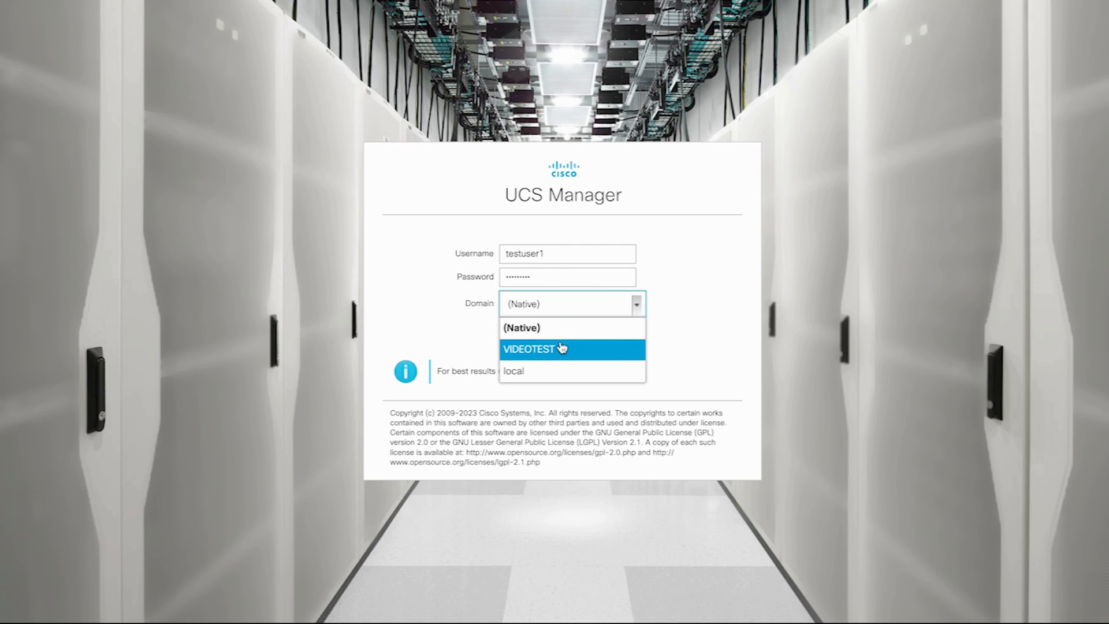
pyautogui.click(535, 349)
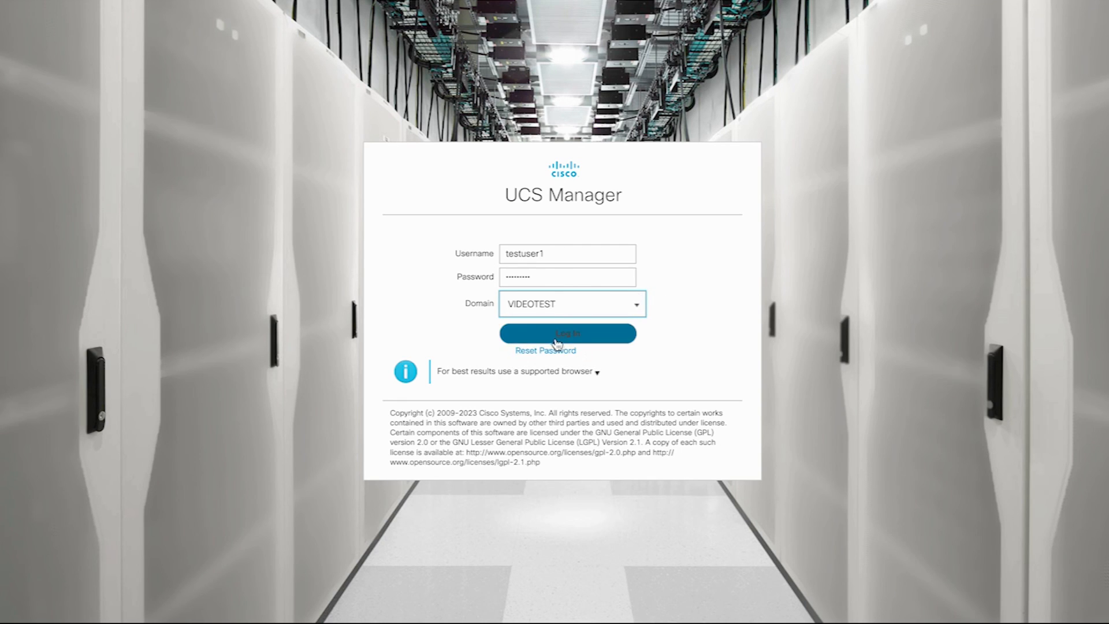
pyautogui.click(568, 334)
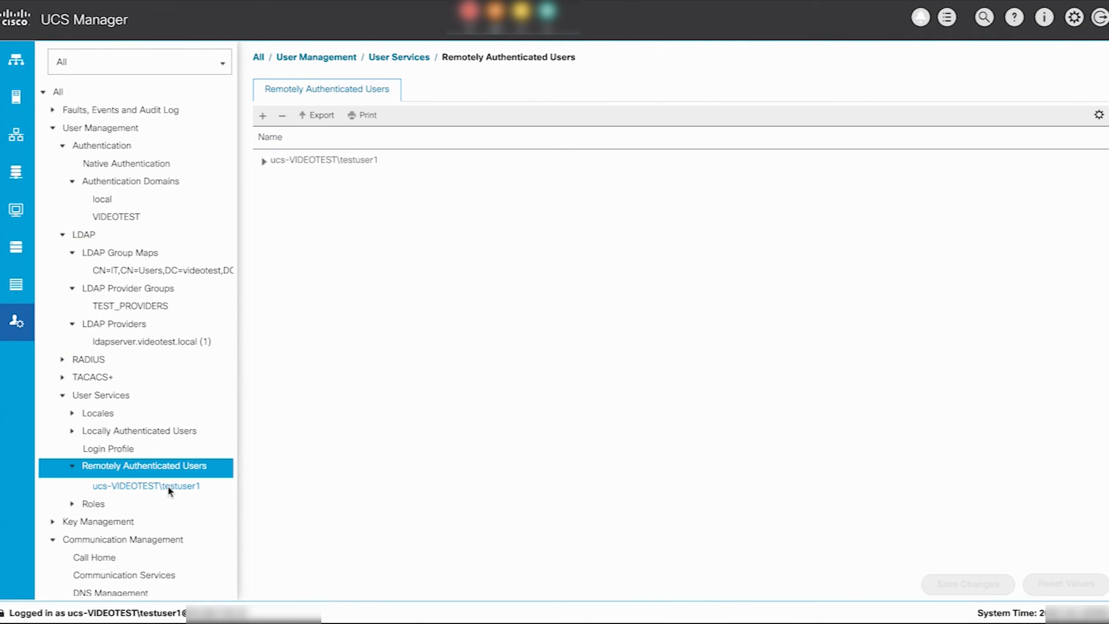